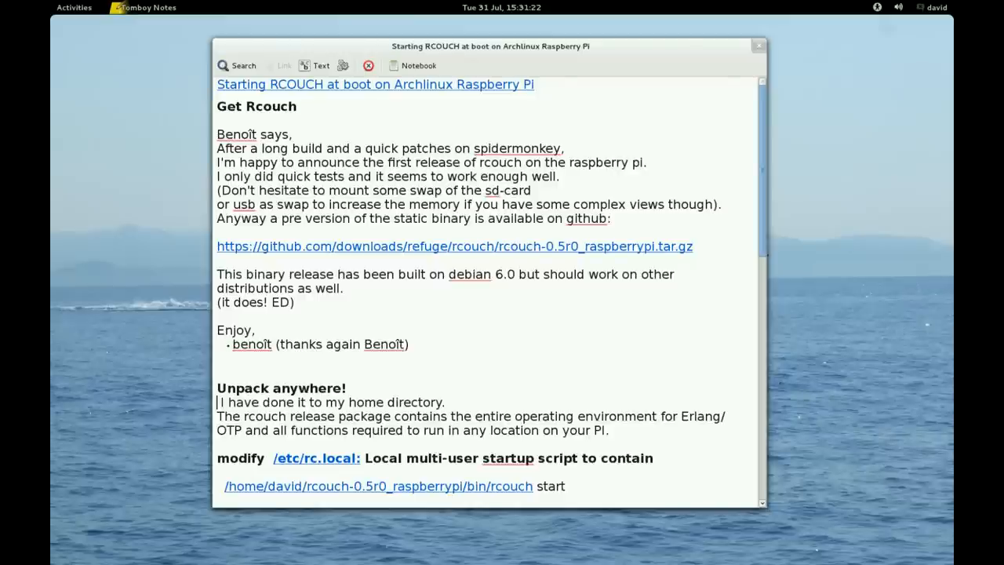
# - Scroll through the Tomboy note on starting rcouch at boot on the Raspberry Pi
pyautogui.scroll(-3)
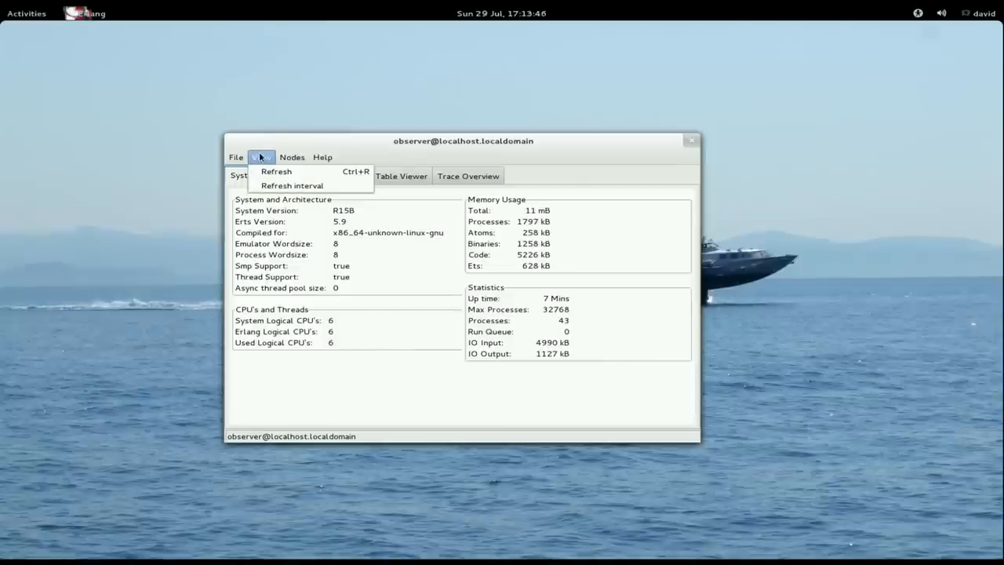
pyautogui.click(292, 157)
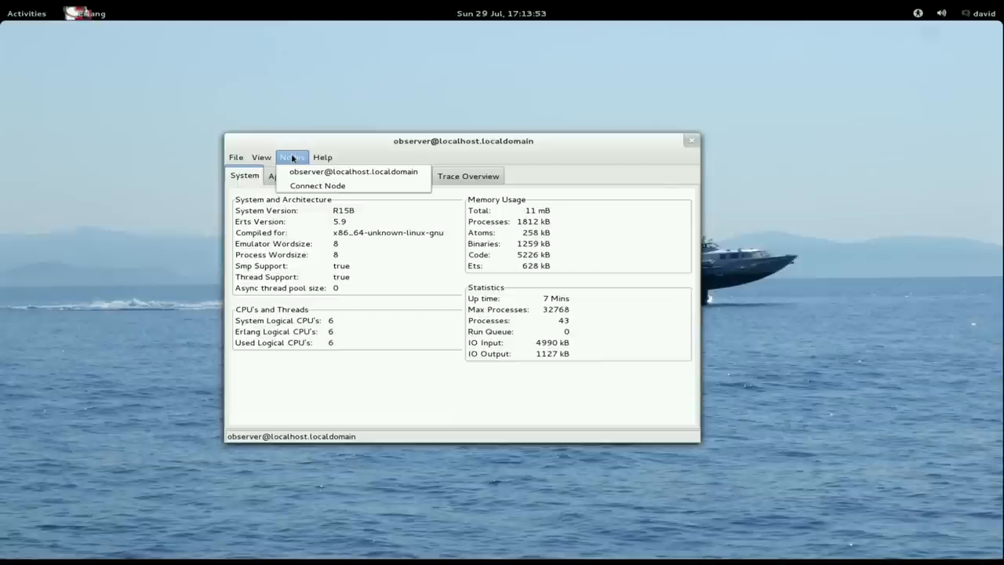
pyautogui.moveTo(317, 185)
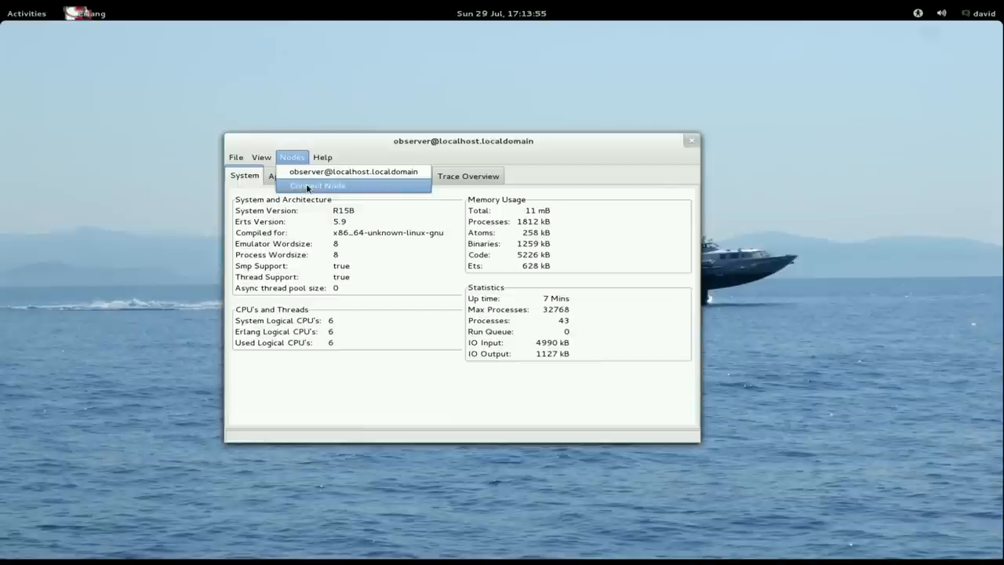
pyautogui.click(316, 185)
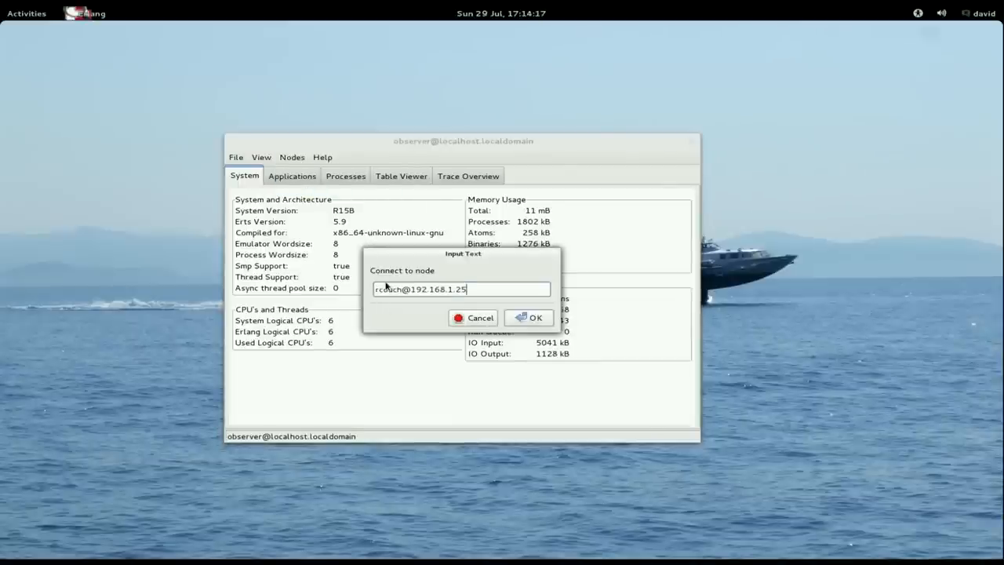
pyautogui.click(528, 317)
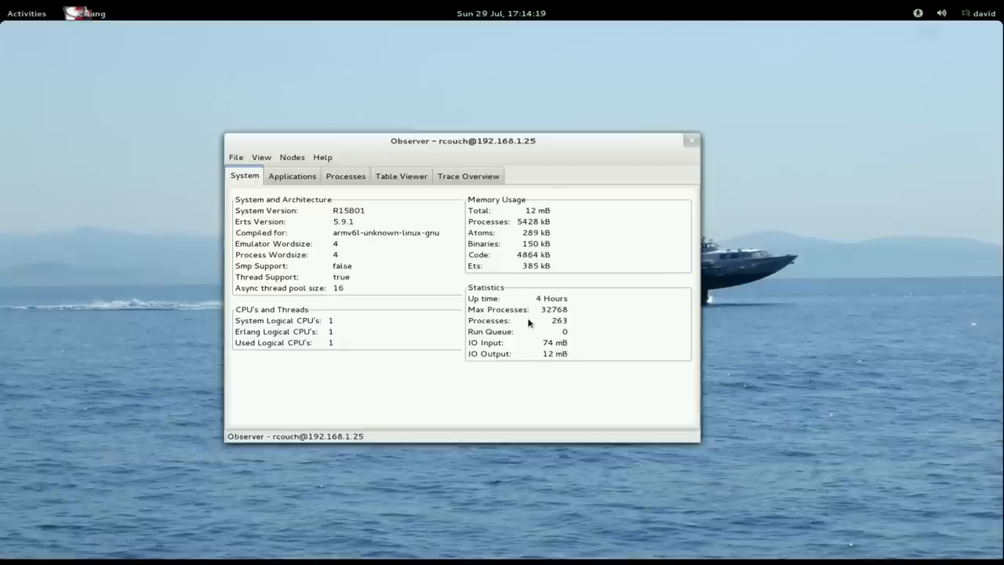
pyautogui.moveTo(439, 376)
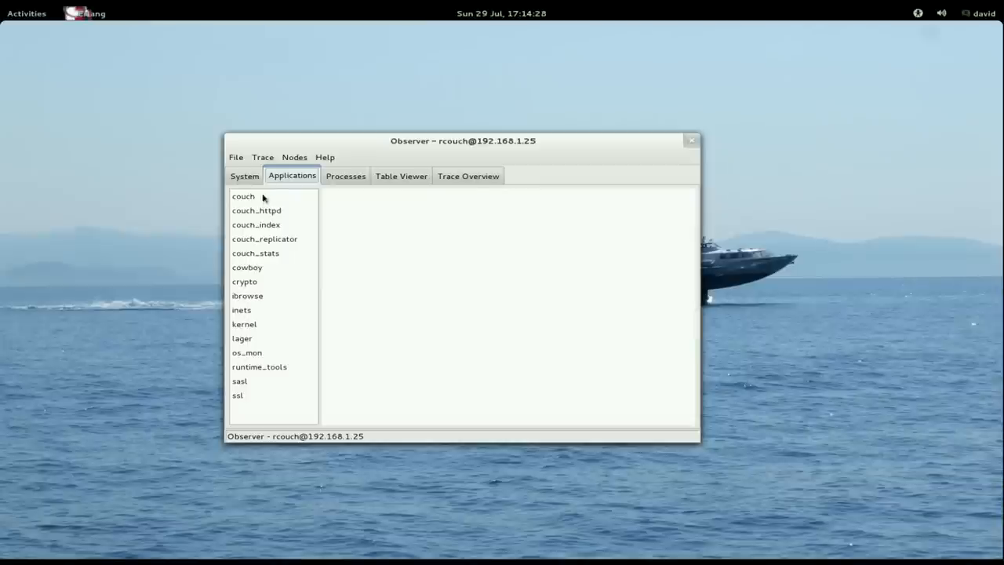
# - Browse the supervision trees of couch, couch_httpd, couch_index, couch_replicator, couch_stats, cowboy, ibrowse and inets
pyautogui.click(243, 196)
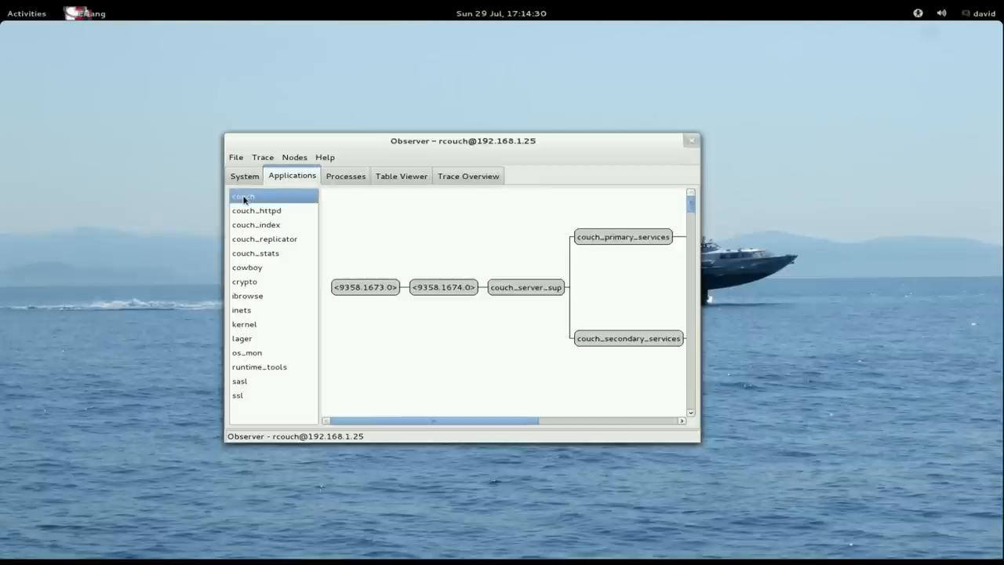
pyautogui.moveTo(361, 333)
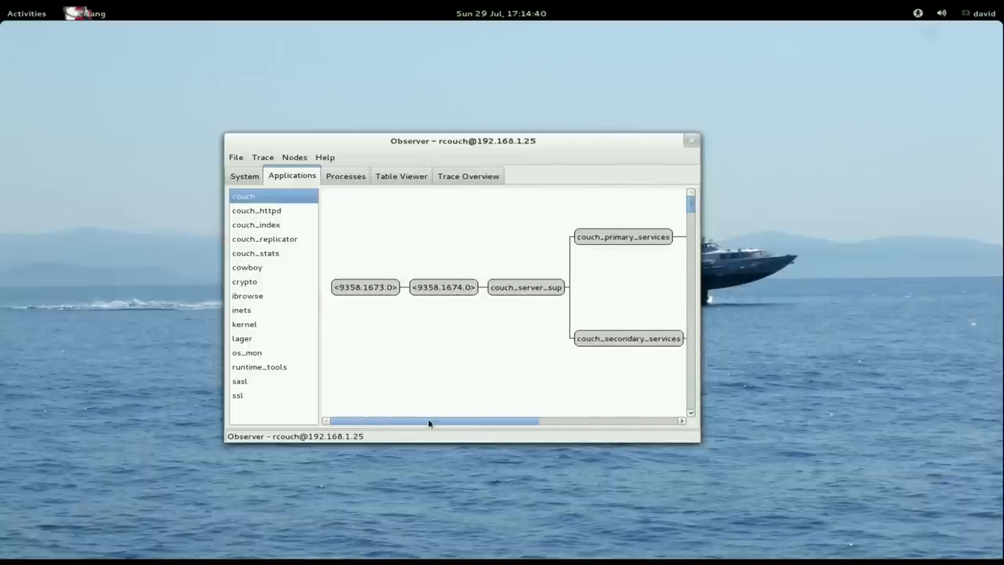
pyautogui.click(257, 210)
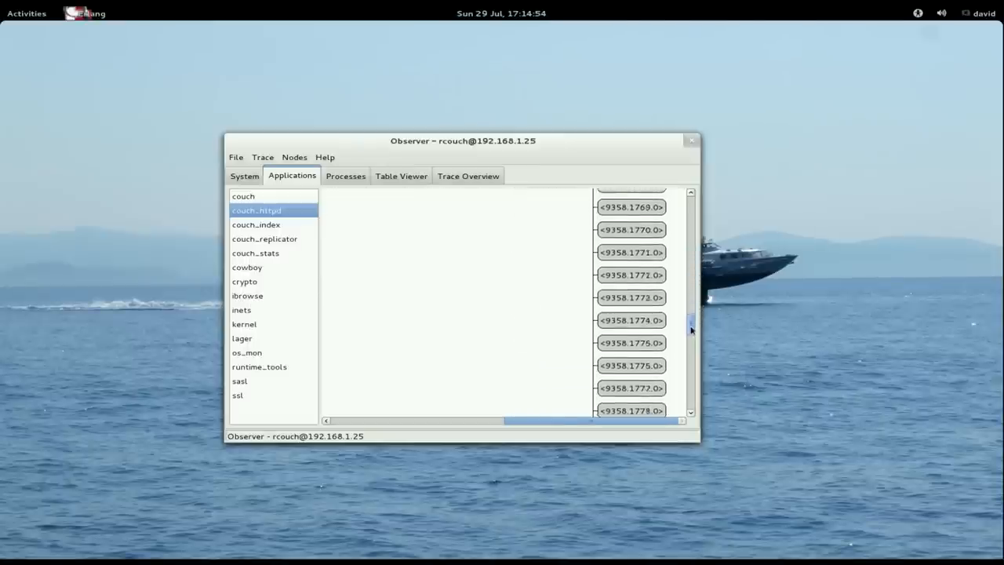
pyautogui.scroll(-3)
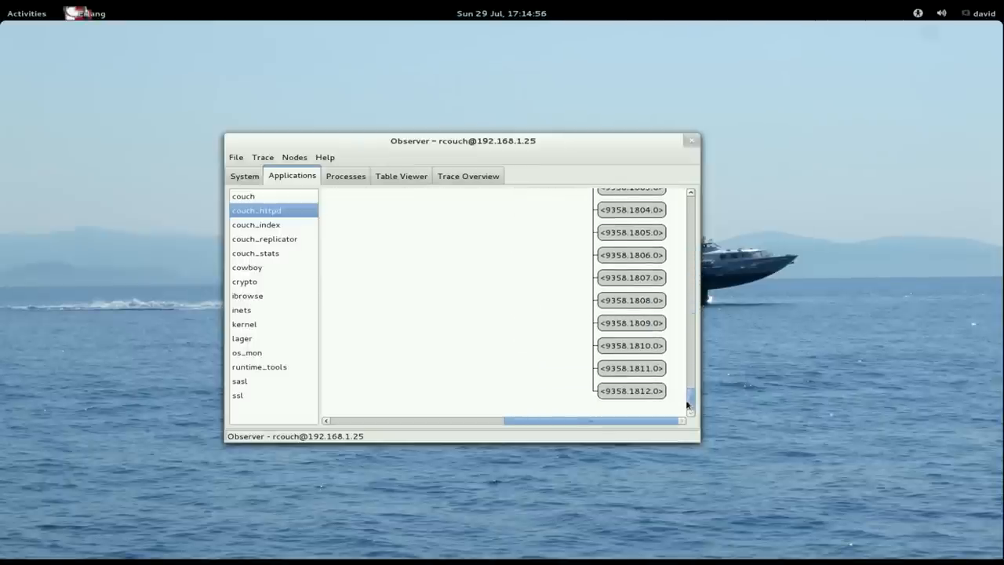
pyautogui.click(256, 224)
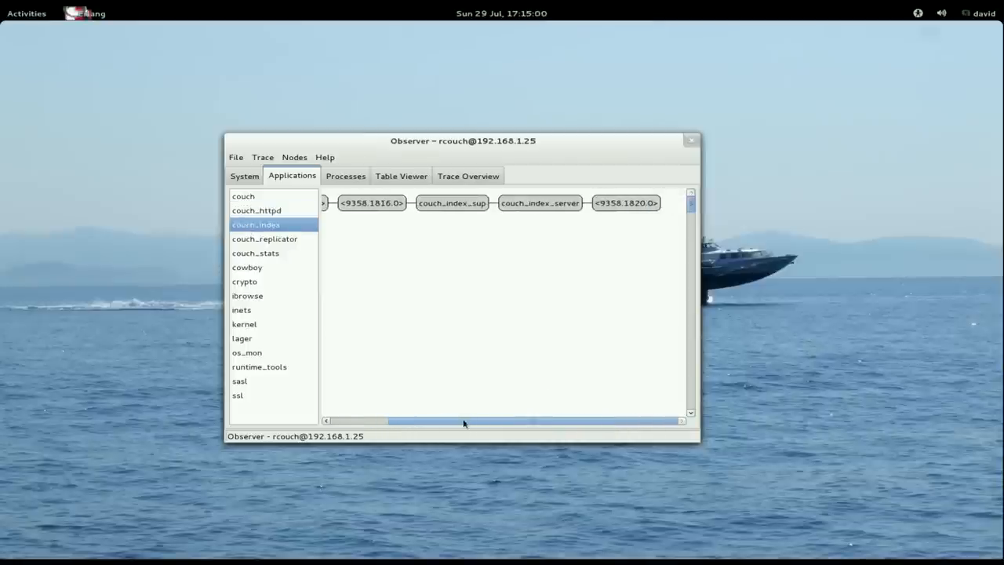
pyautogui.click(263, 239)
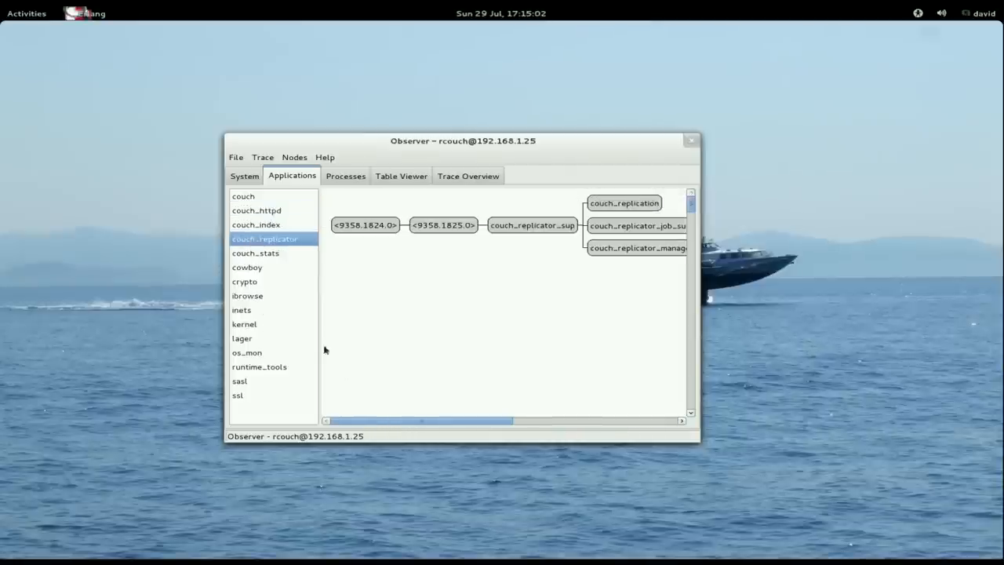
pyautogui.moveTo(421, 420); pyautogui.dragTo(524, 420)
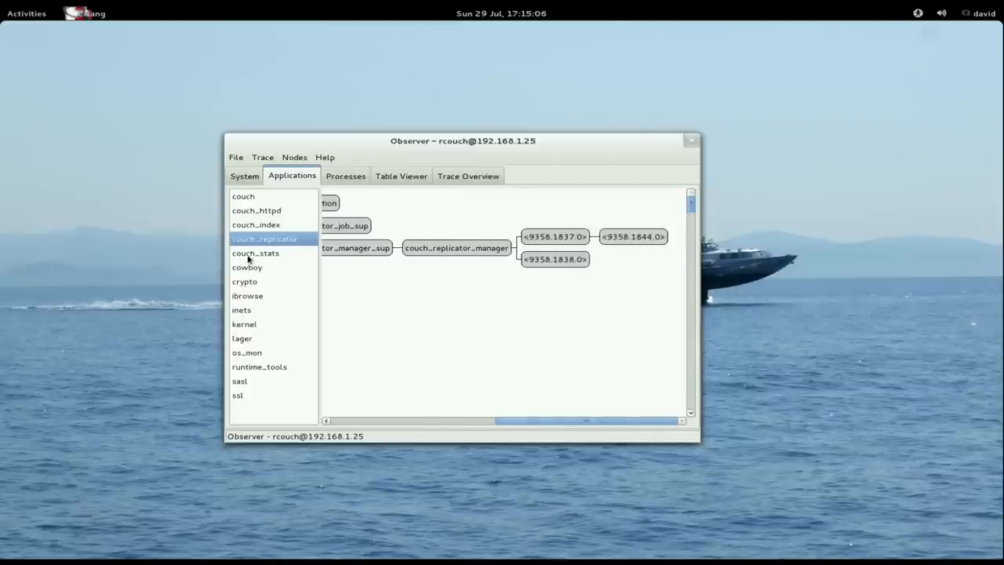
pyautogui.click(254, 253)
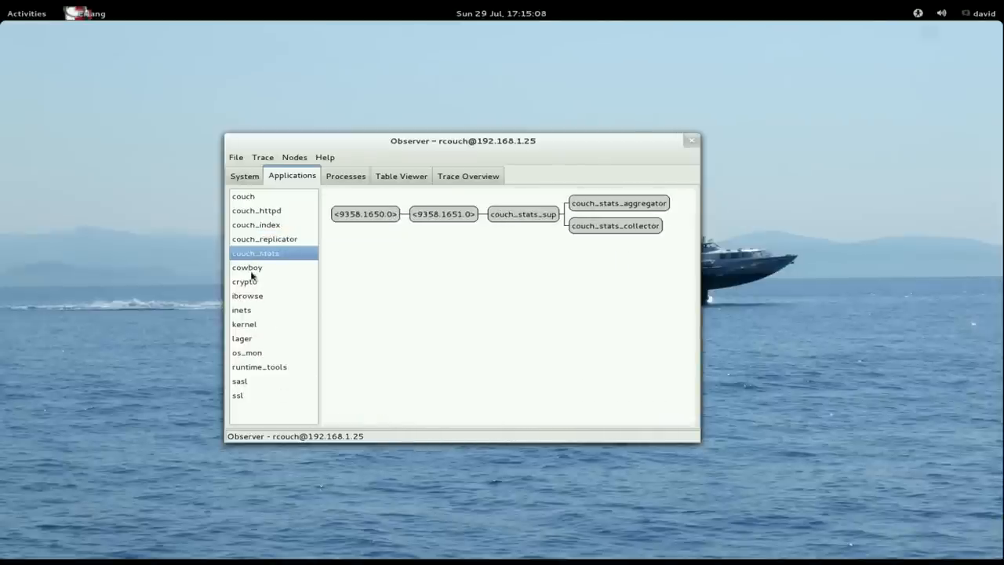
pyautogui.click(246, 266)
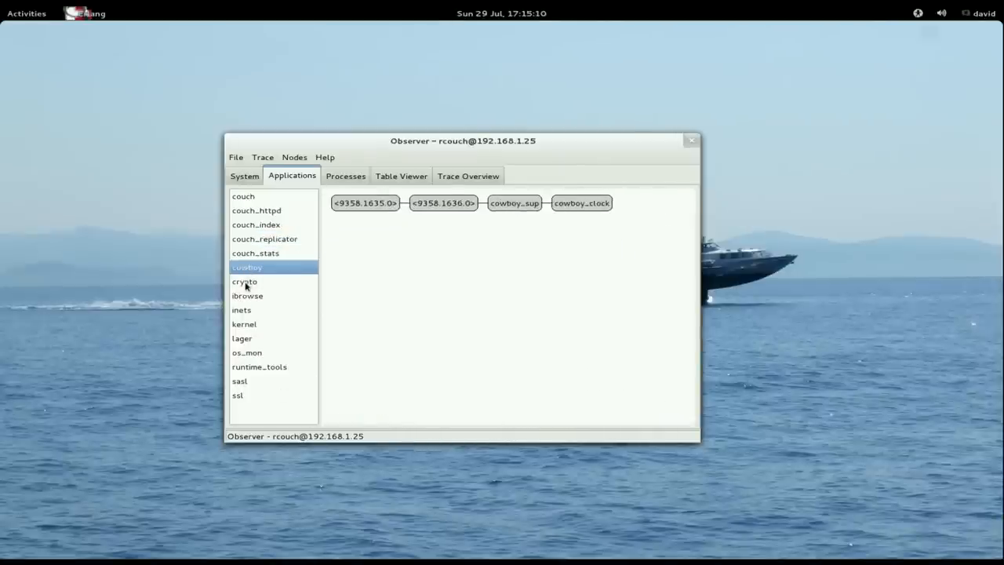
pyautogui.click(248, 295)
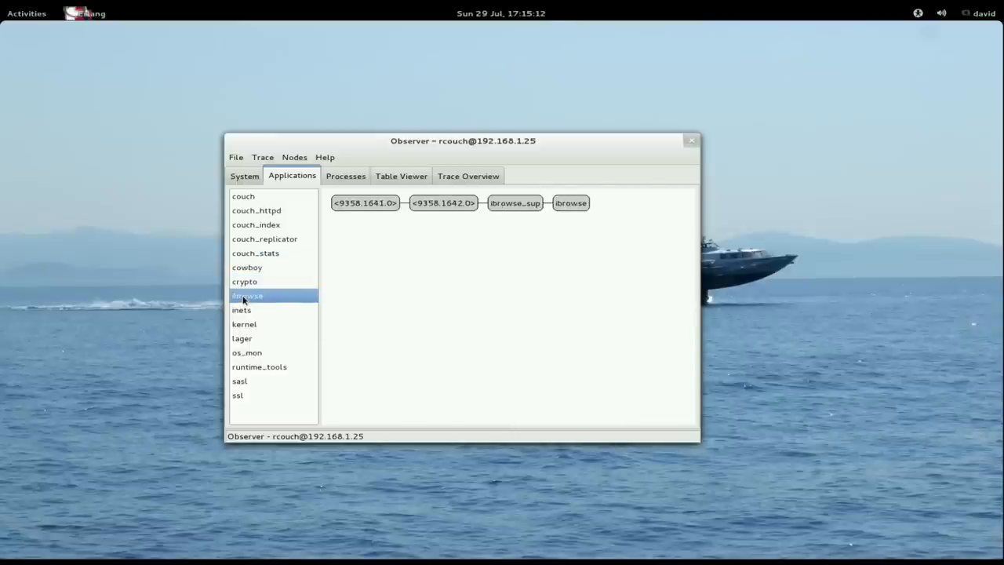
pyautogui.click(241, 309)
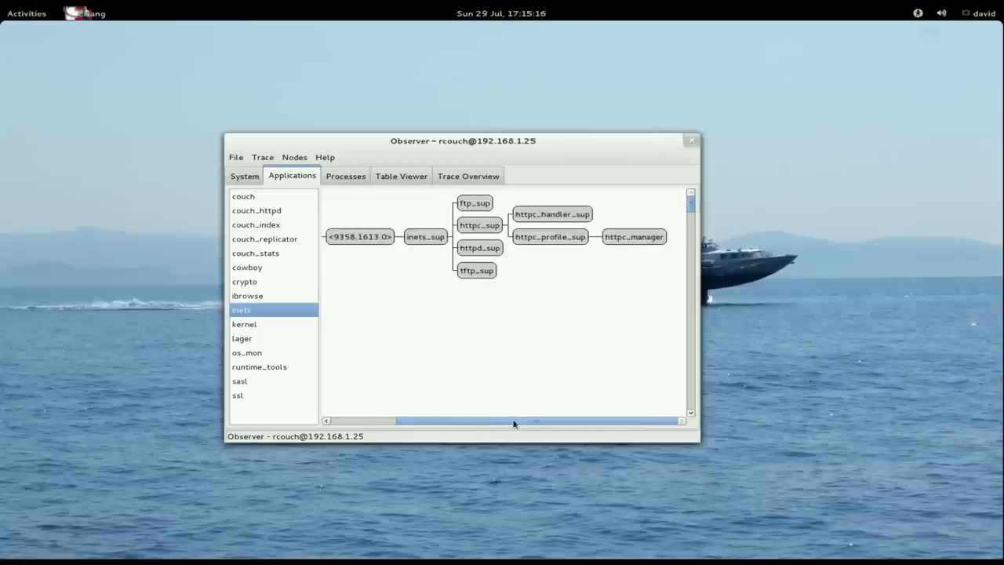
# - Browse the kernel, lager, os_mon, runtime_tools and ssl trees, then show the node's running processes
pyautogui.click(245, 323)
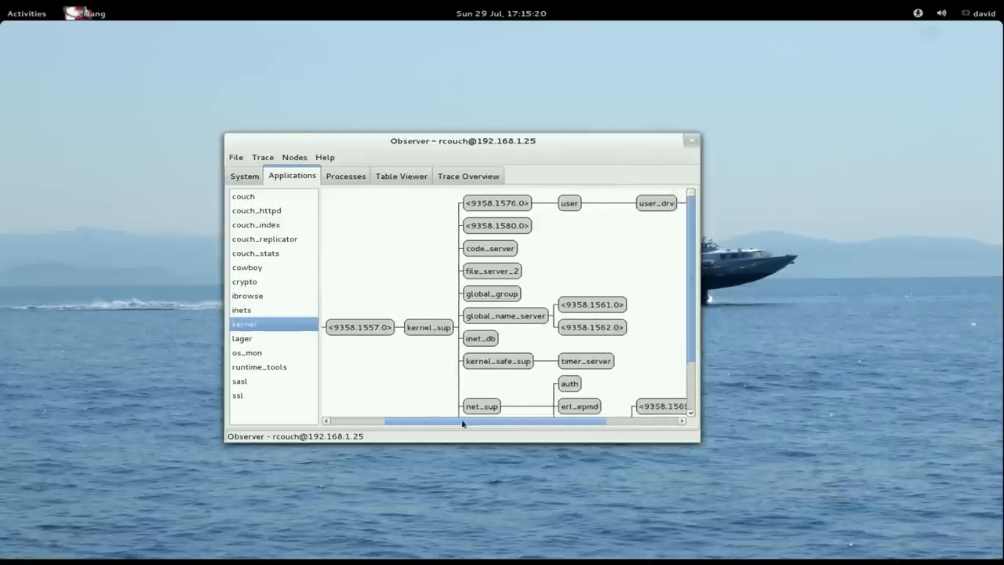
pyautogui.hscroll(-3)
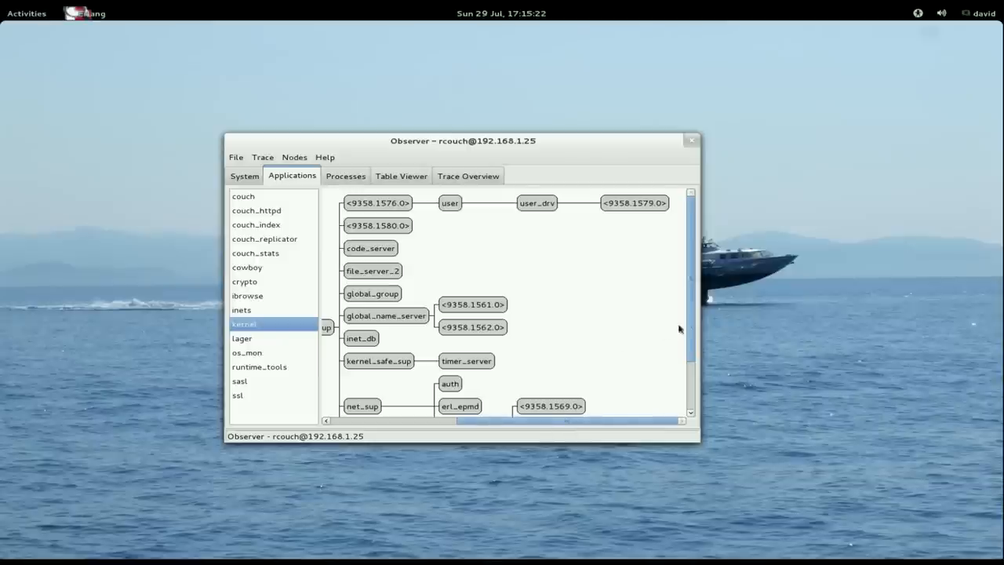
pyautogui.scroll(-3)
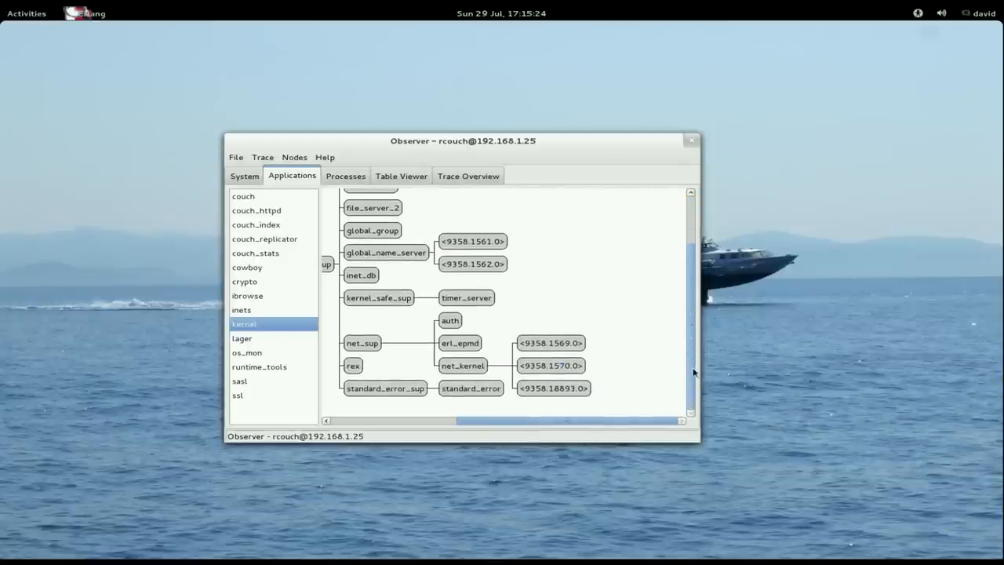
pyautogui.click(242, 339)
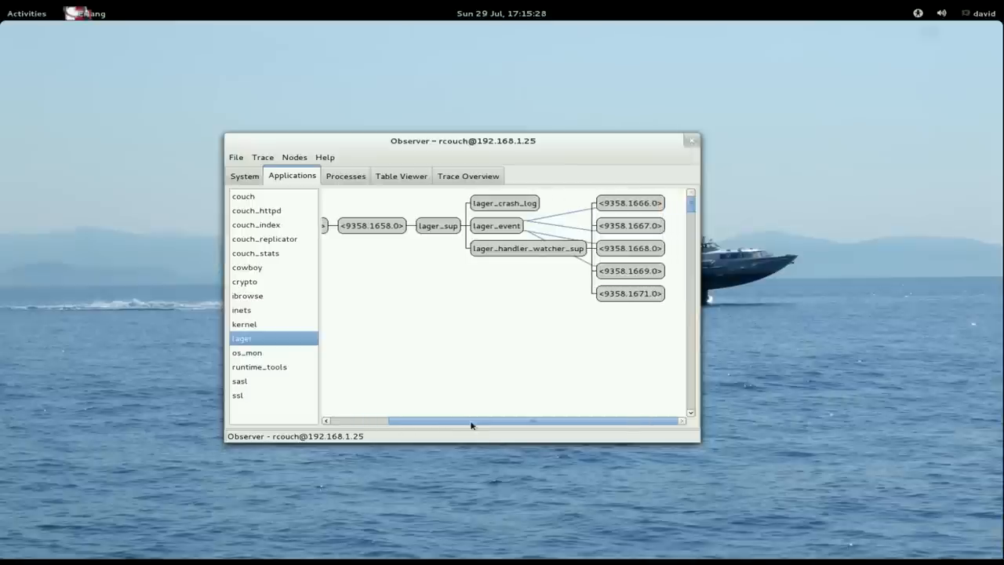
pyautogui.click(248, 352)
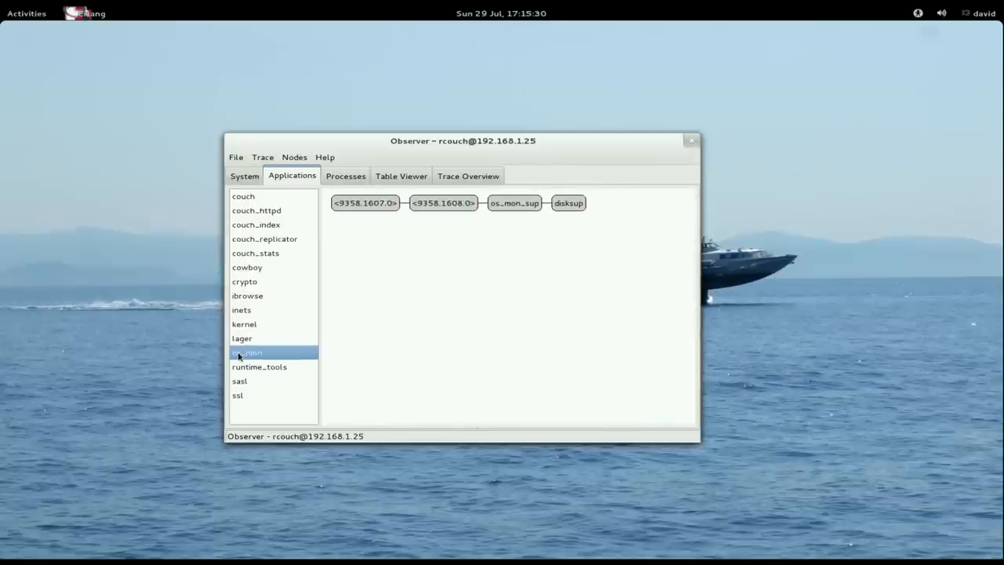
pyautogui.click(259, 367)
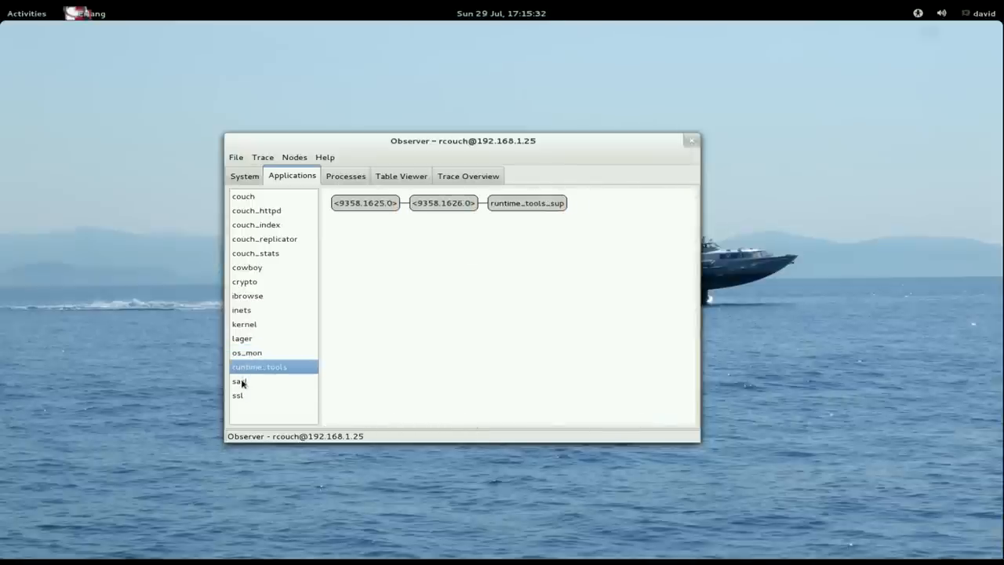
pyautogui.click(238, 395)
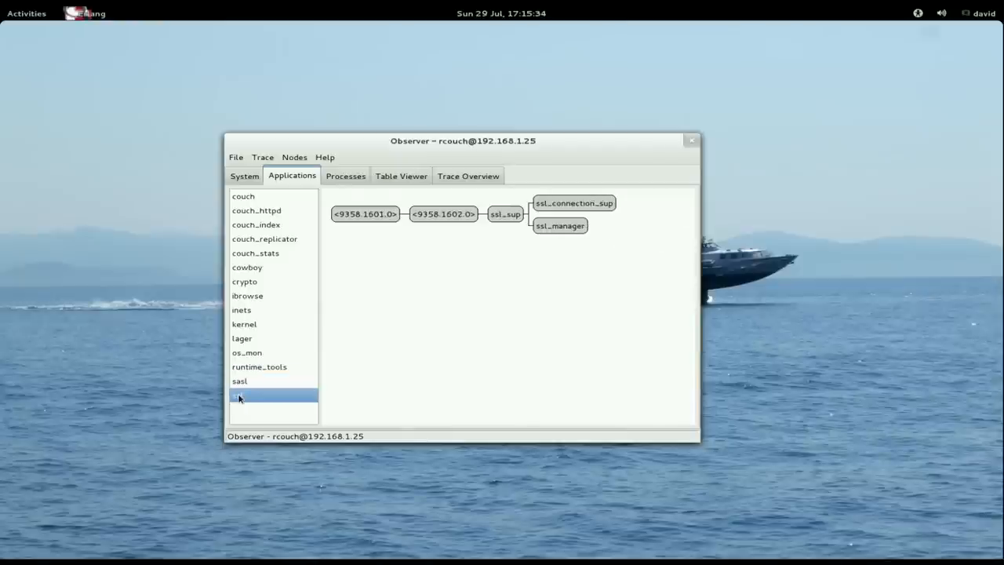
pyautogui.click(345, 176)
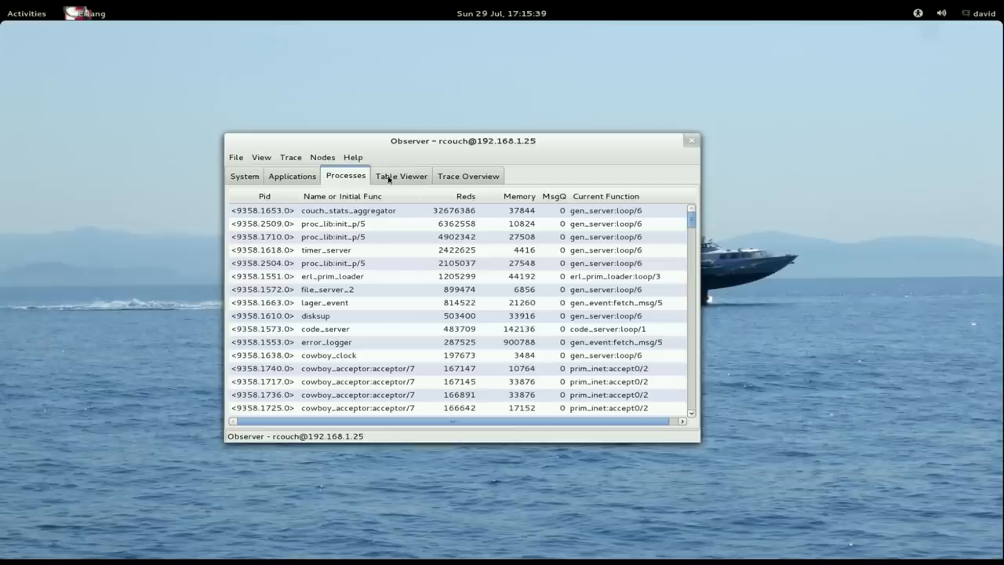
# - Scroll the process list and return to the couch application's supervision tree with its primary and secondary services
pyautogui.scroll(-3)
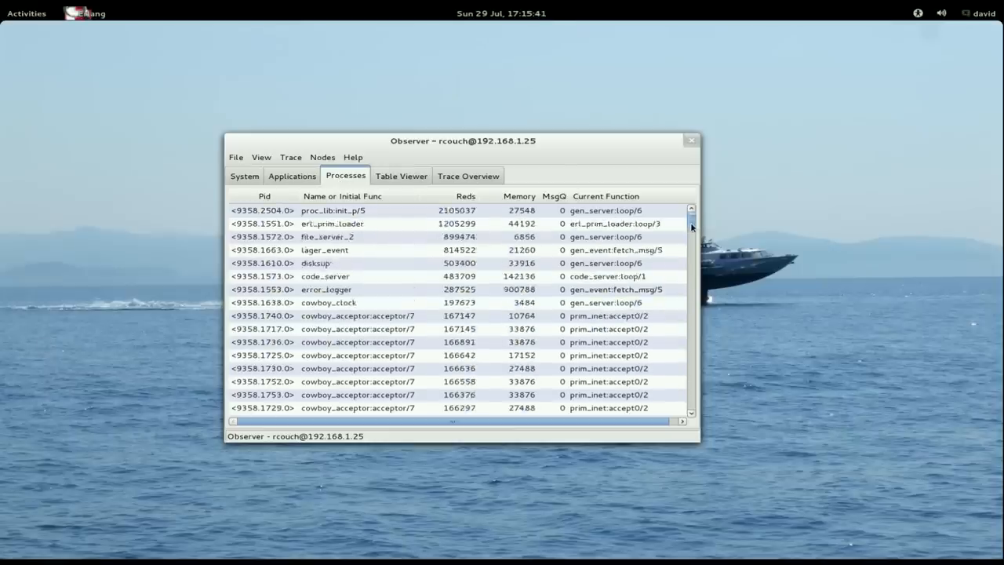
pyautogui.scroll(-3)
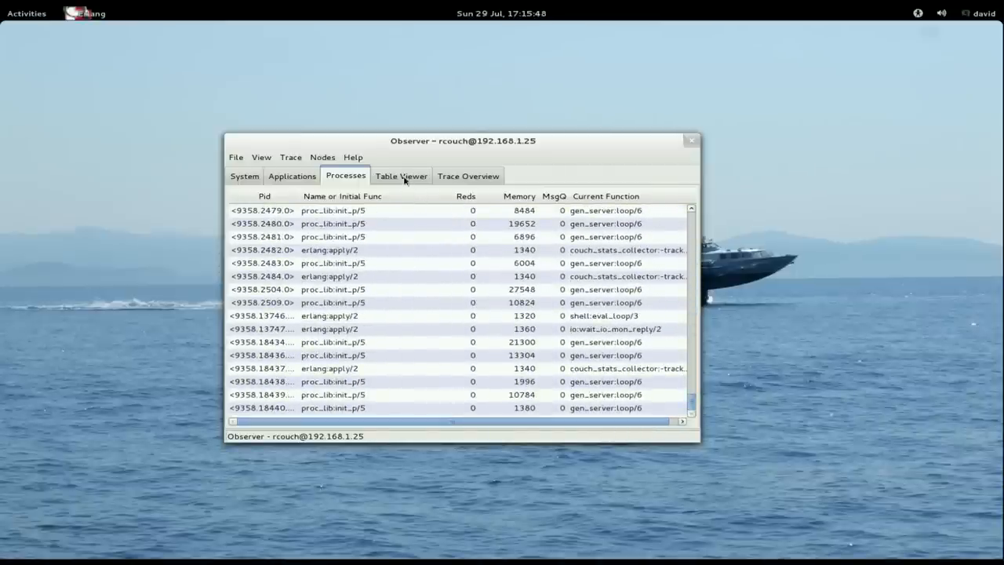
pyautogui.click(401, 176)
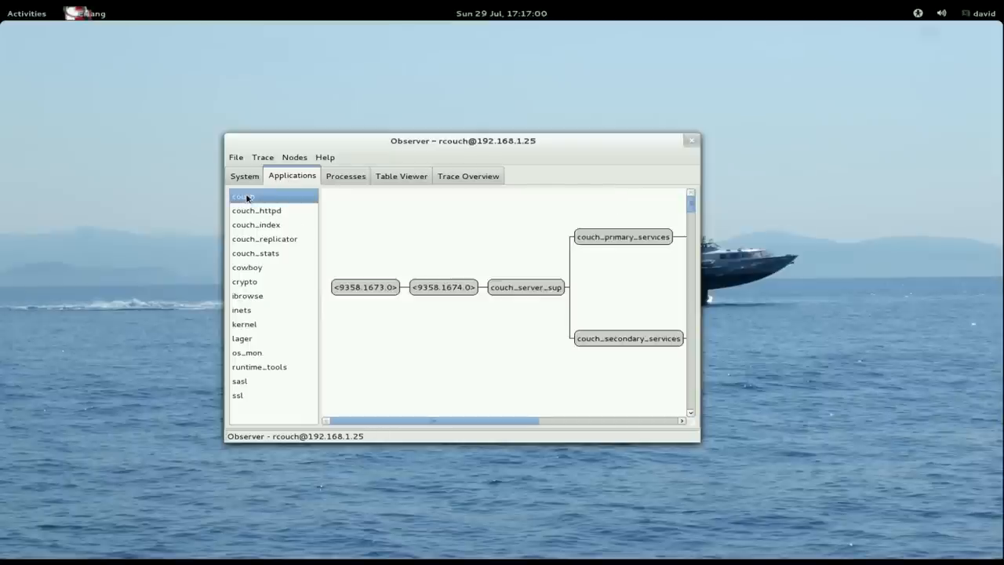
pyautogui.moveTo(493, 402)
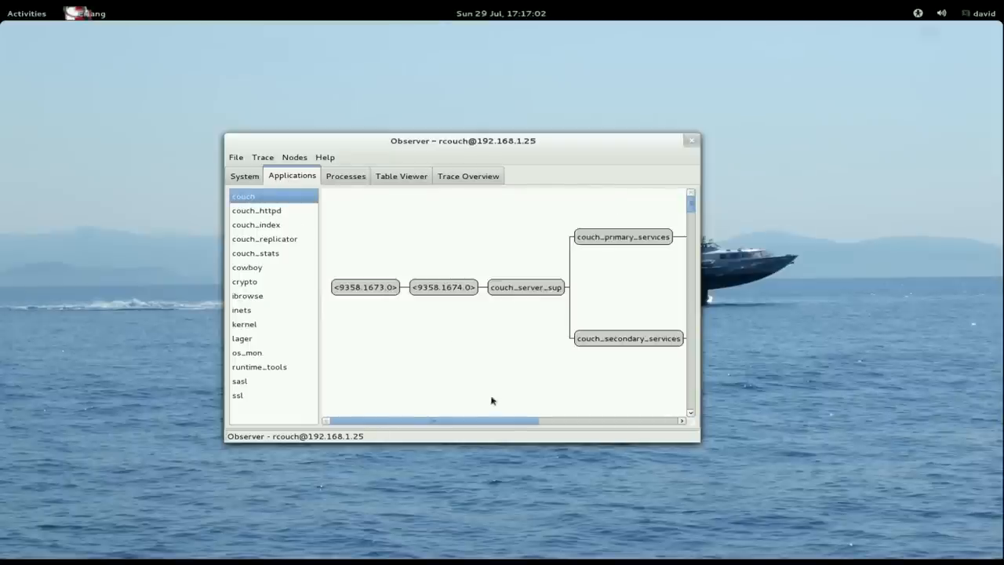
# - Trace the couch_primary_services process tree with function calls, messages and process events enabled
pyautogui.moveTo(432, 421); pyautogui.dragTo(558, 420)
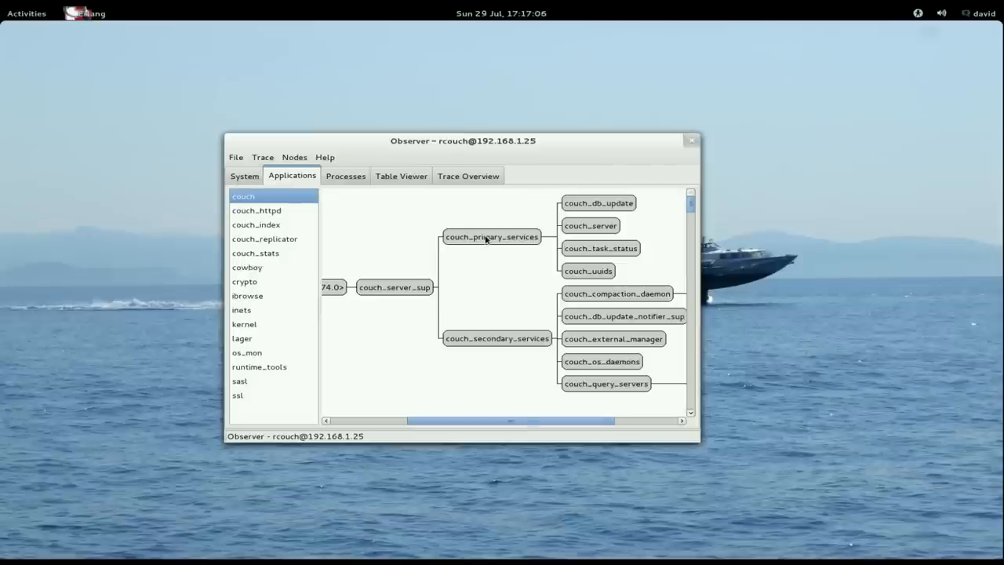
pyautogui.click(491, 235)
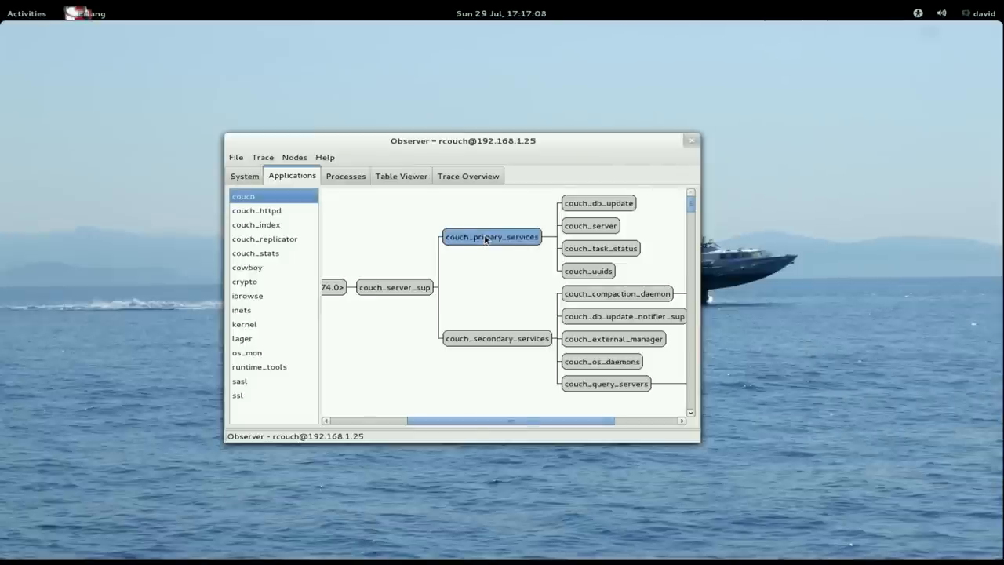
pyautogui.rightClick(492, 236)
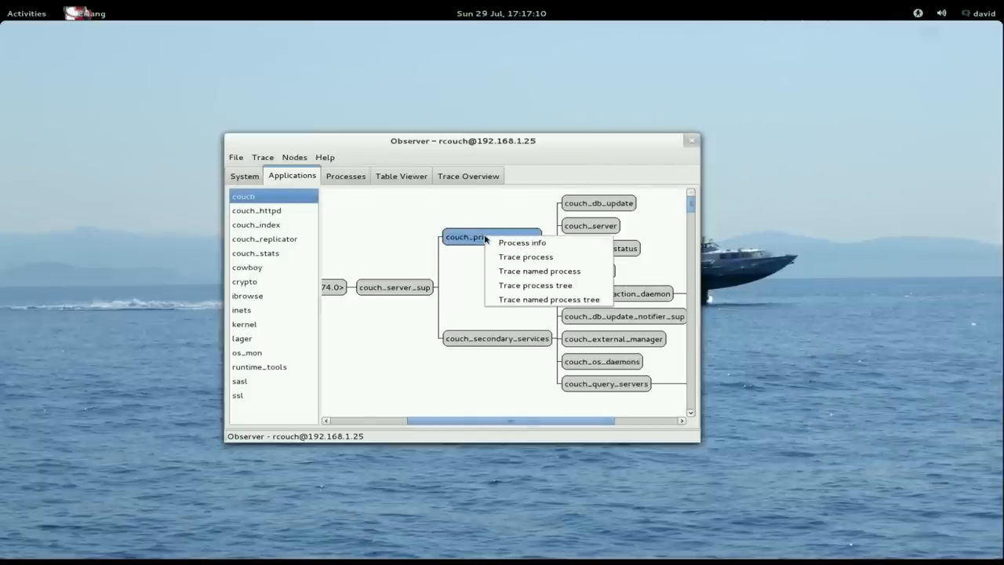
pyautogui.click(526, 258)
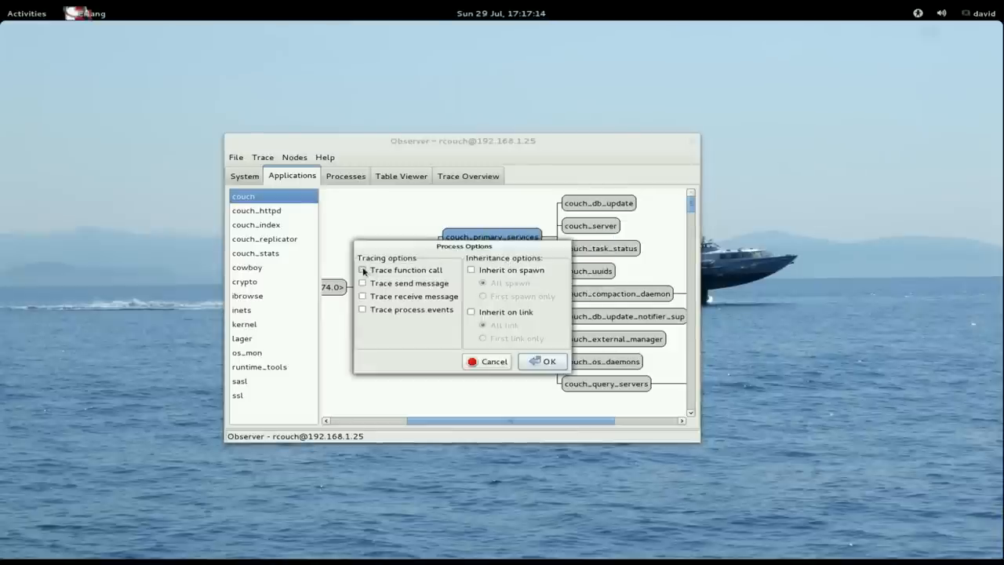
pyautogui.click(362, 307)
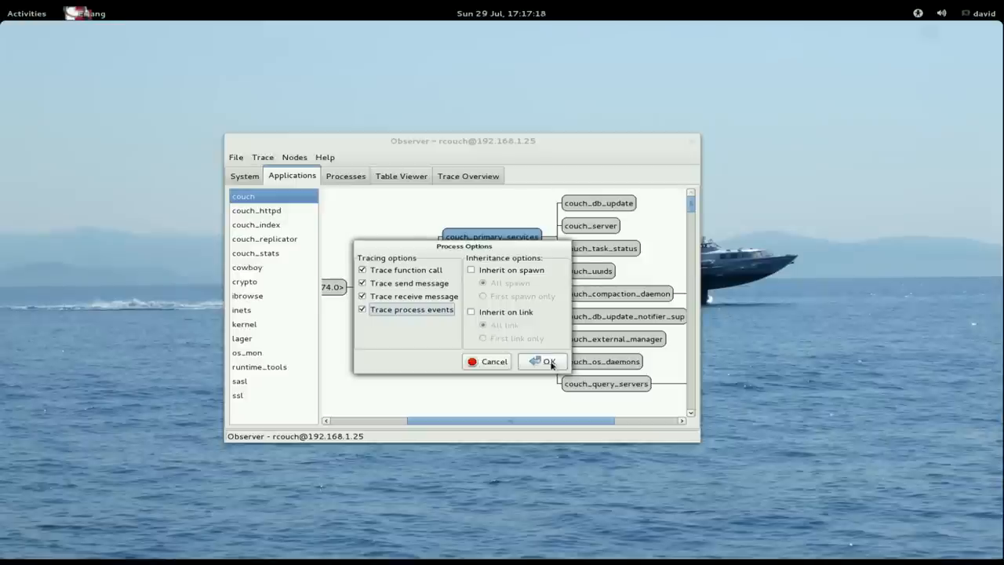
pyautogui.click(542, 361)
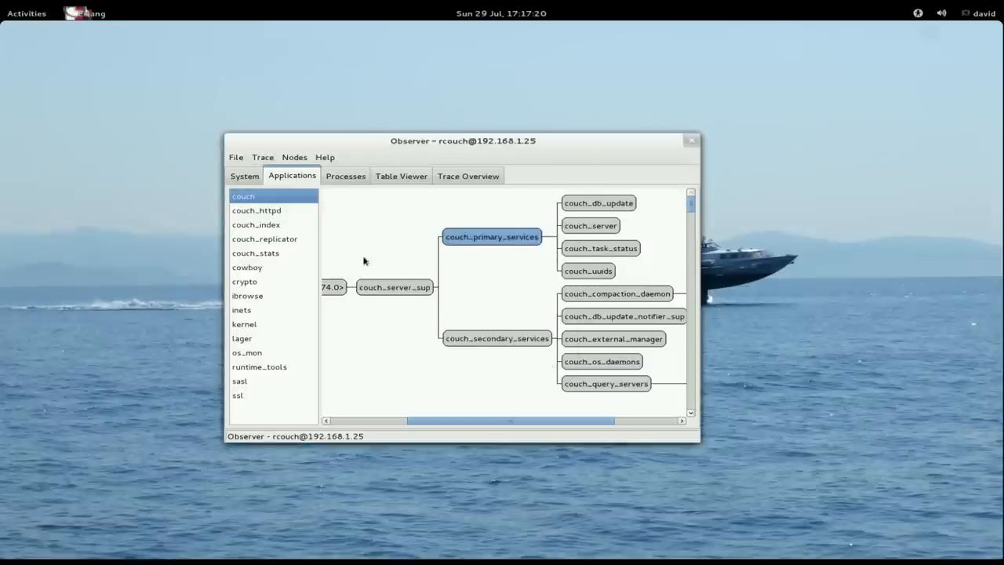
# - Add a trace pattern in the Trace Overview using the saved Message Caller match specification
pyautogui.click(468, 176)
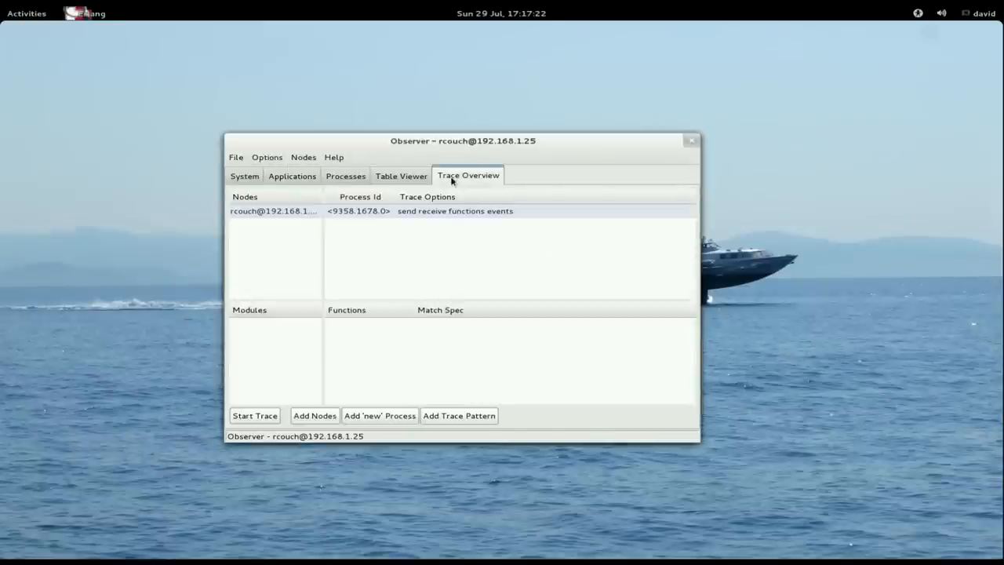
pyautogui.click(254, 414)
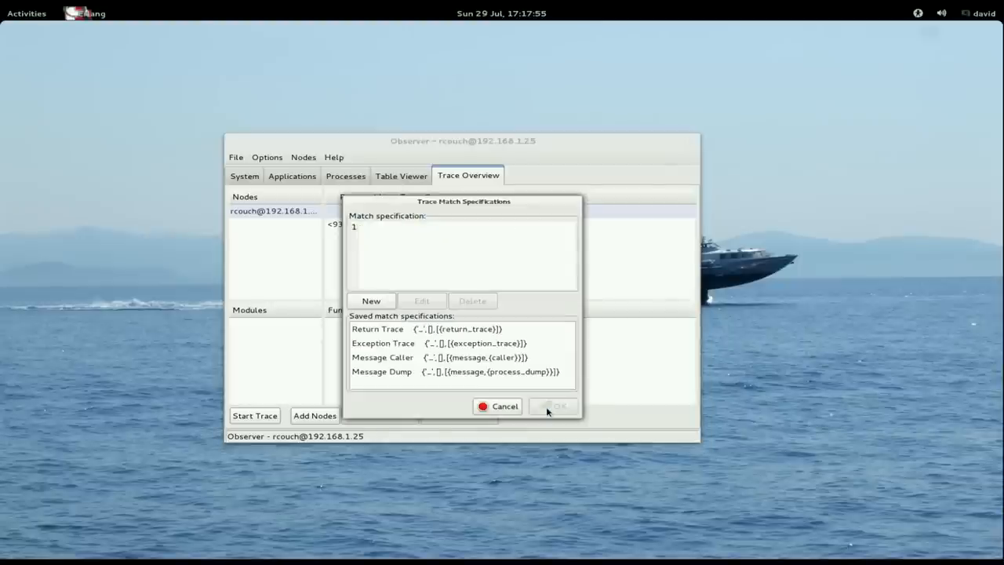
pyautogui.moveTo(395, 367)
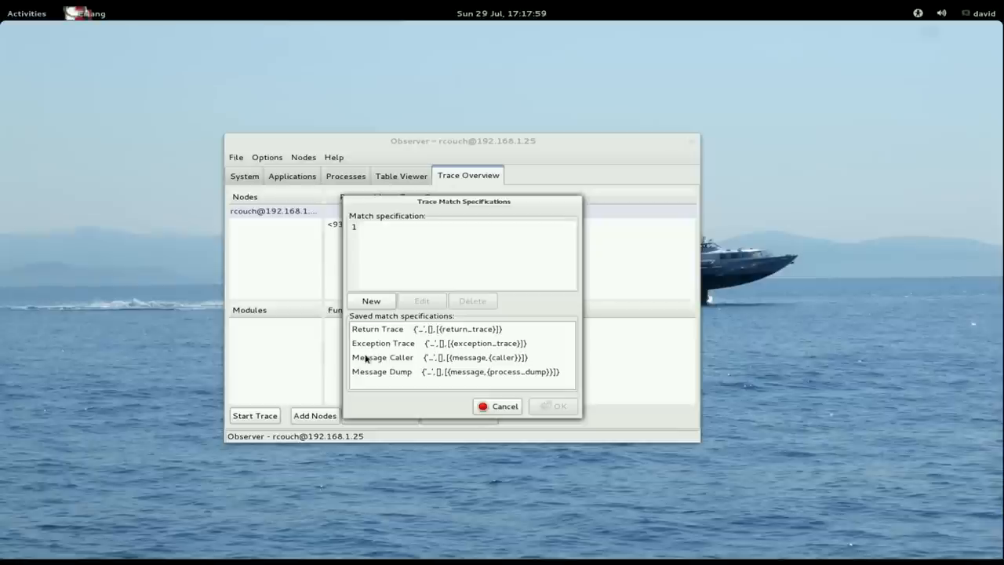
pyautogui.click(383, 358)
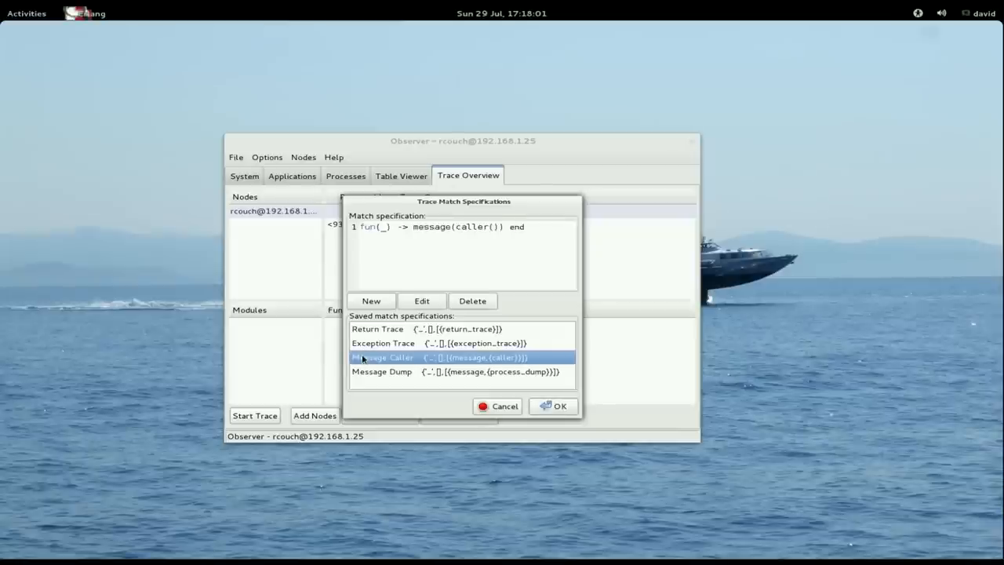
pyautogui.click(552, 405)
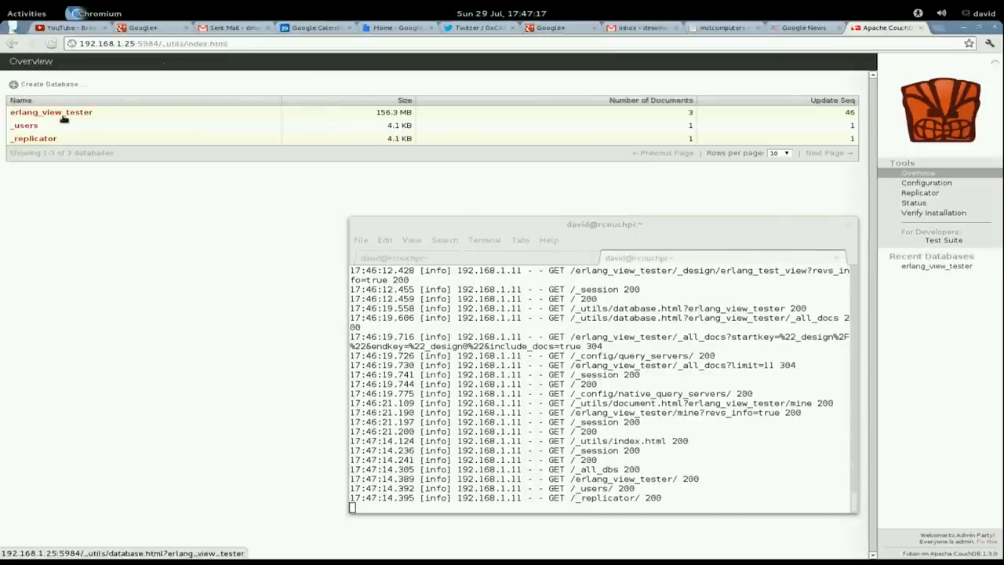
# - Show erlang_test_view of the erlang_view_tester database in Futon with its Erlang map and reduce code
pyautogui.click(50, 113)
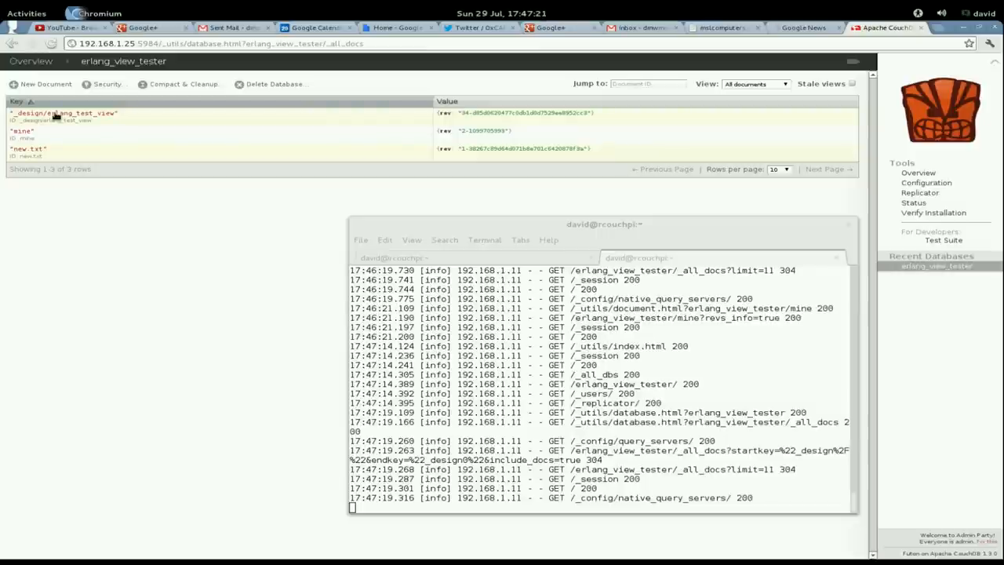
pyautogui.moveTo(791, 94)
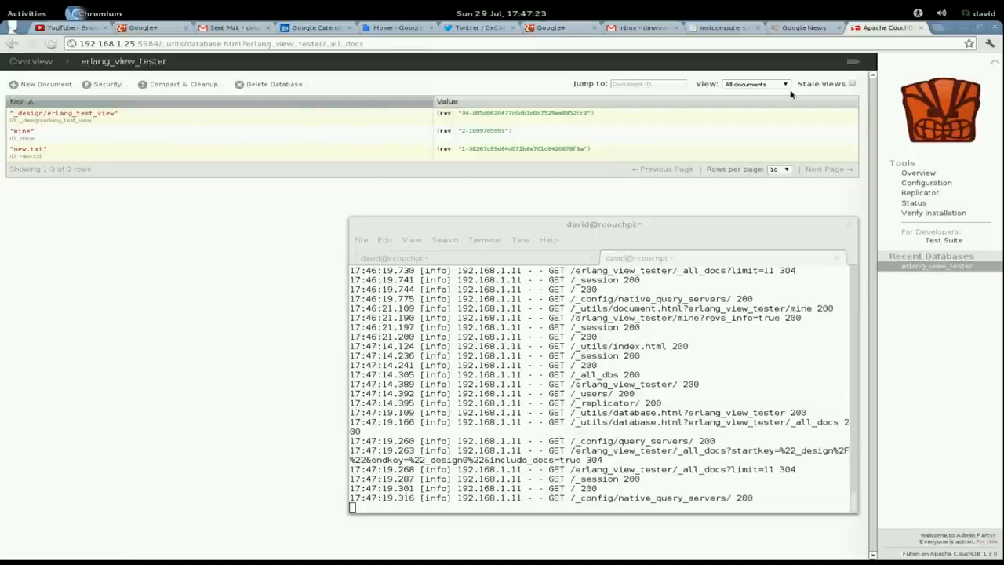
pyautogui.click(755, 85)
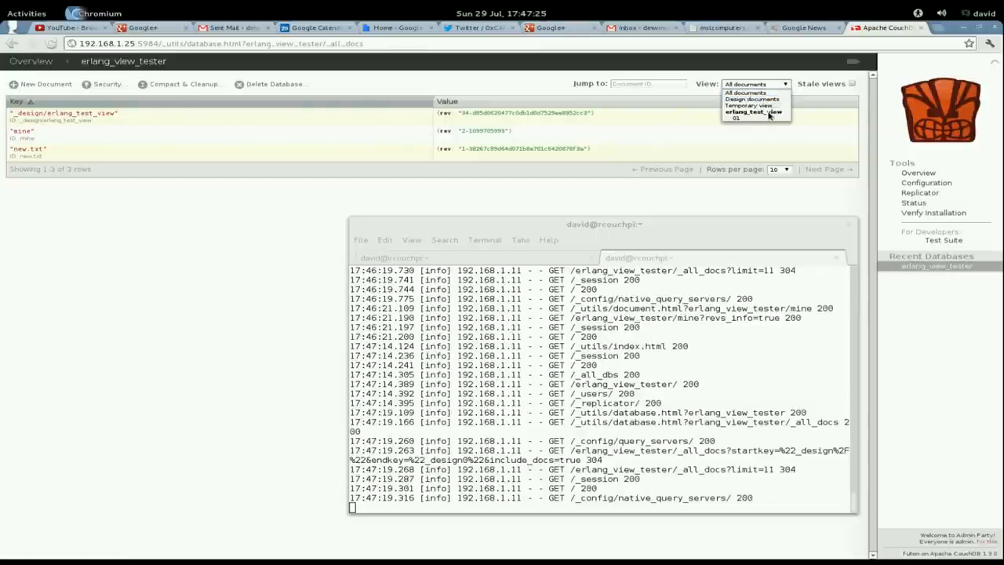
pyautogui.click(736, 118)
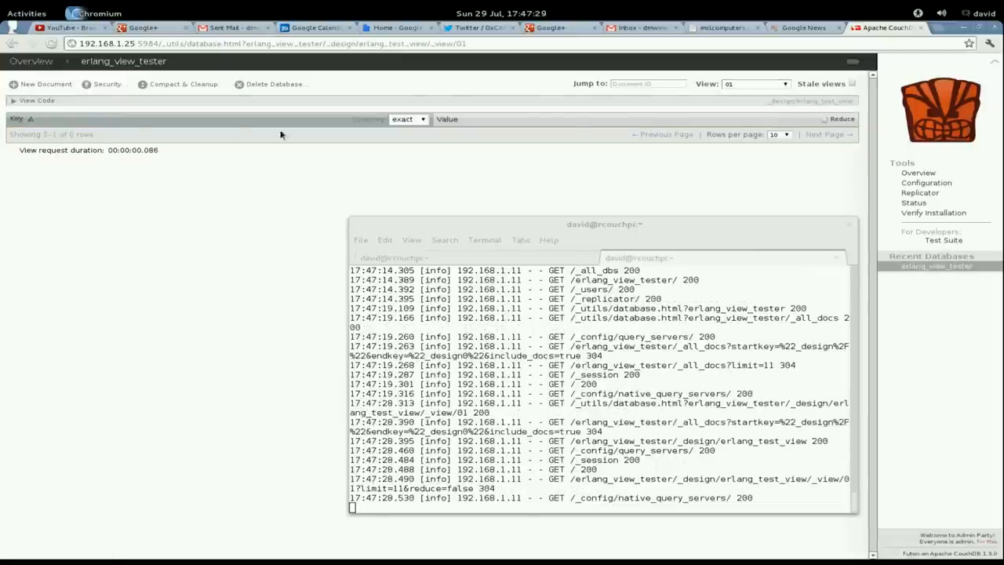
pyautogui.click(38, 100)
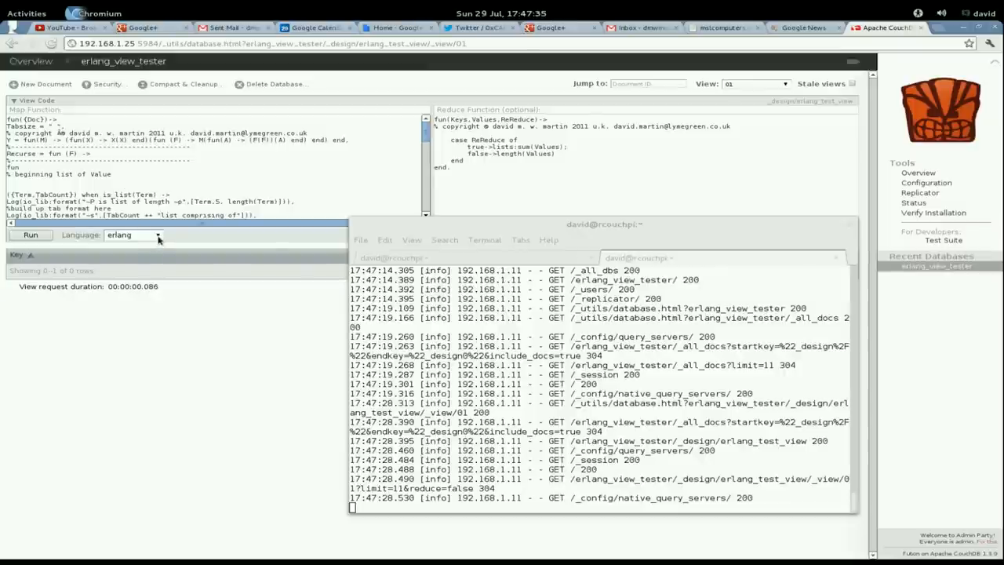
pyautogui.click(133, 235)
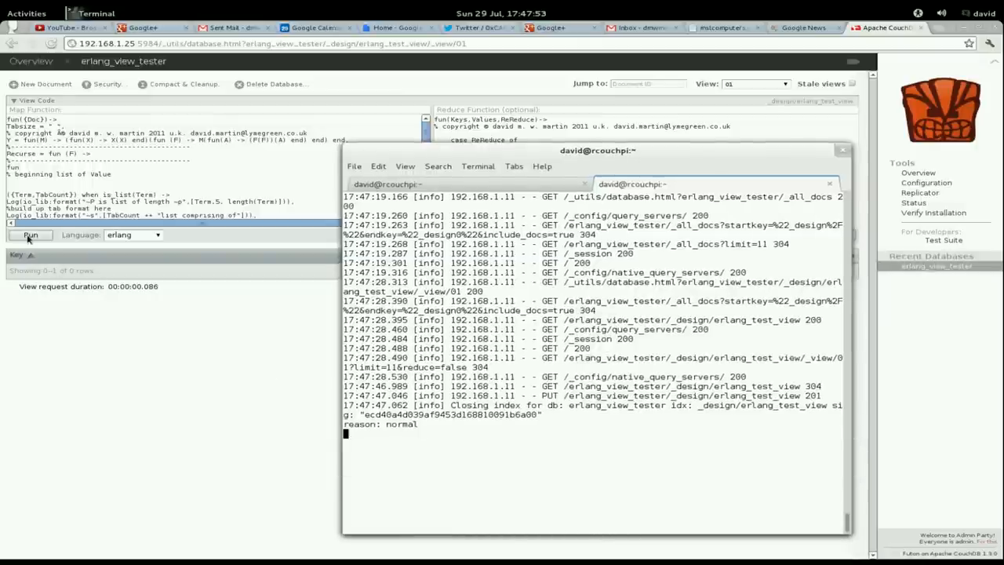
# - Run the Futon view so the terminal log and Observer's trace log capture the database calls
pyautogui.click(30, 236)
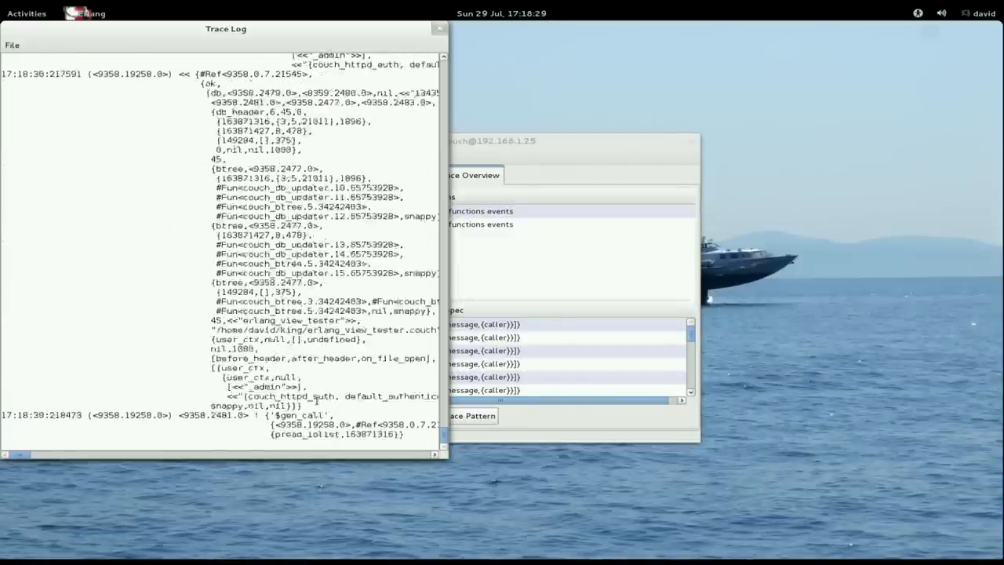
# - Scroll the trace log, return to the Trace Overview and view Observer's About information
pyautogui.scroll(-3)
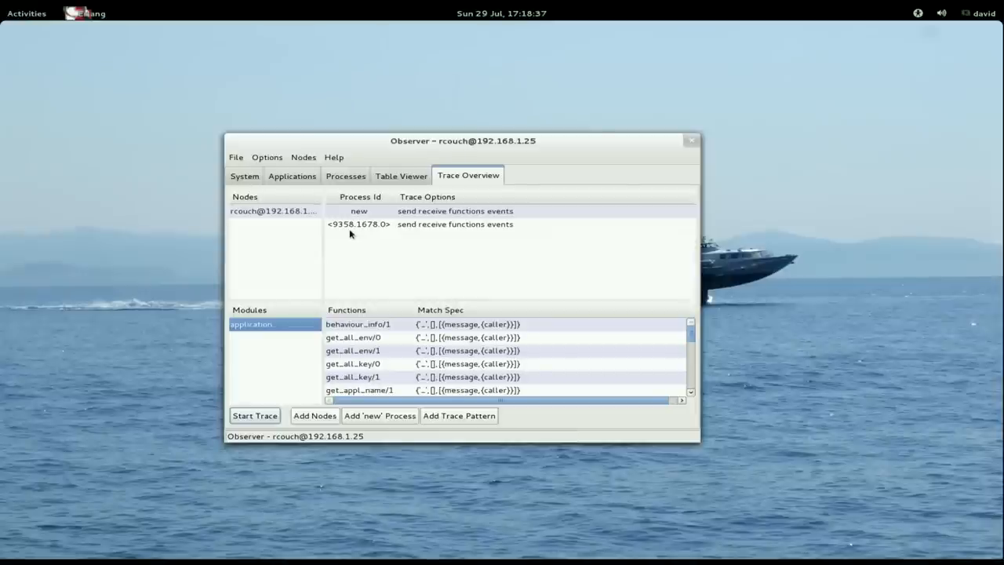
pyautogui.click(332, 157)
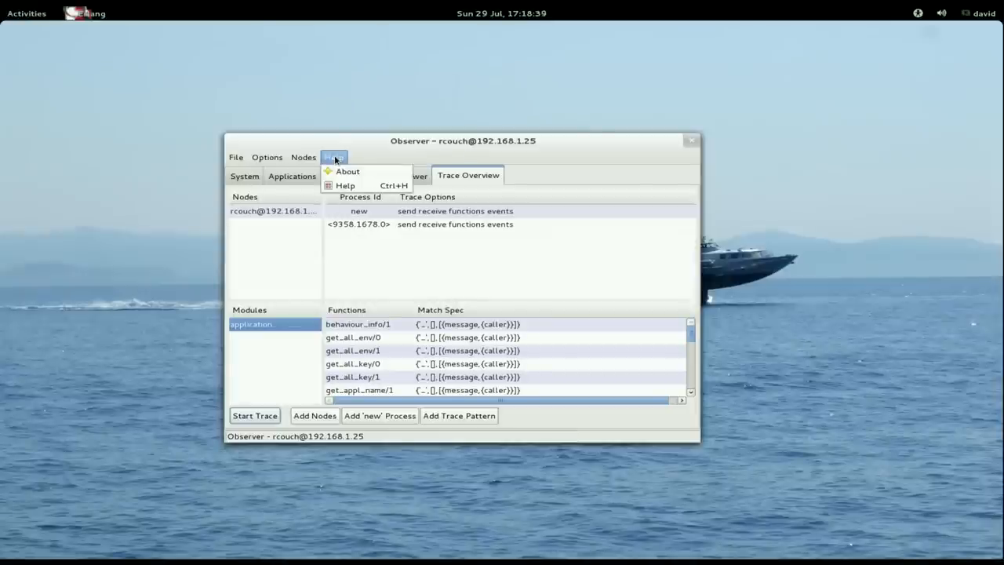
pyautogui.click(346, 171)
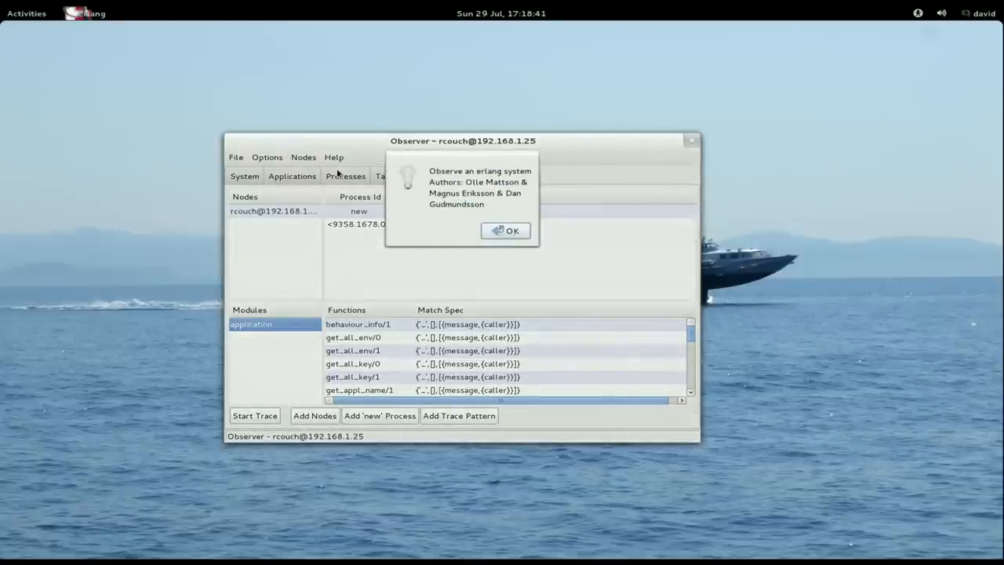
pyautogui.click(505, 229)
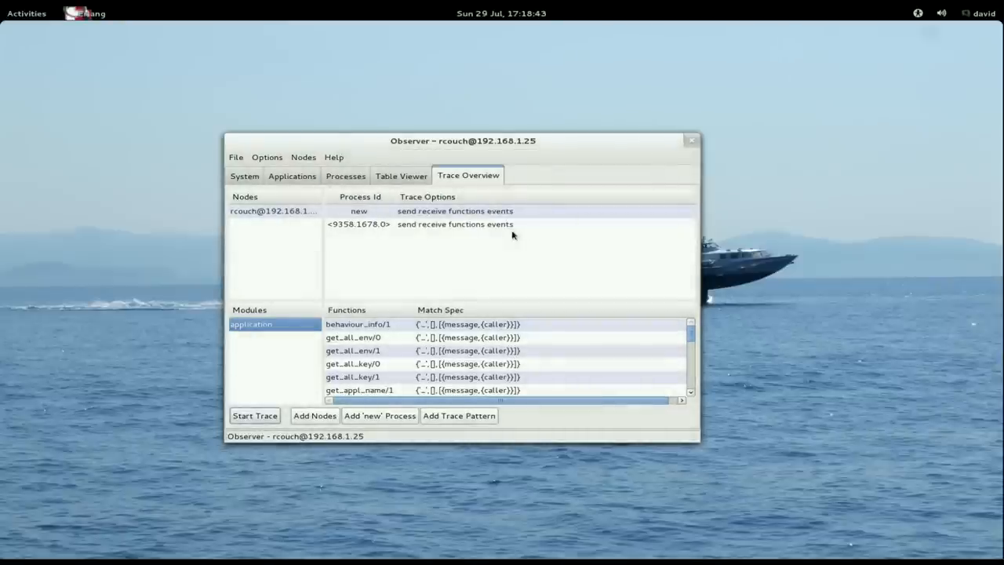
pyautogui.click(254, 414)
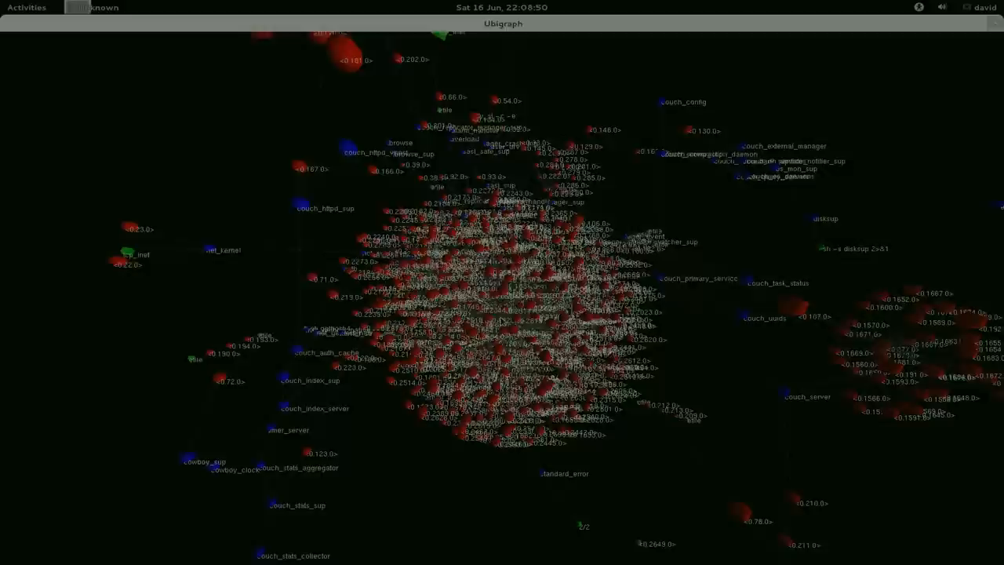